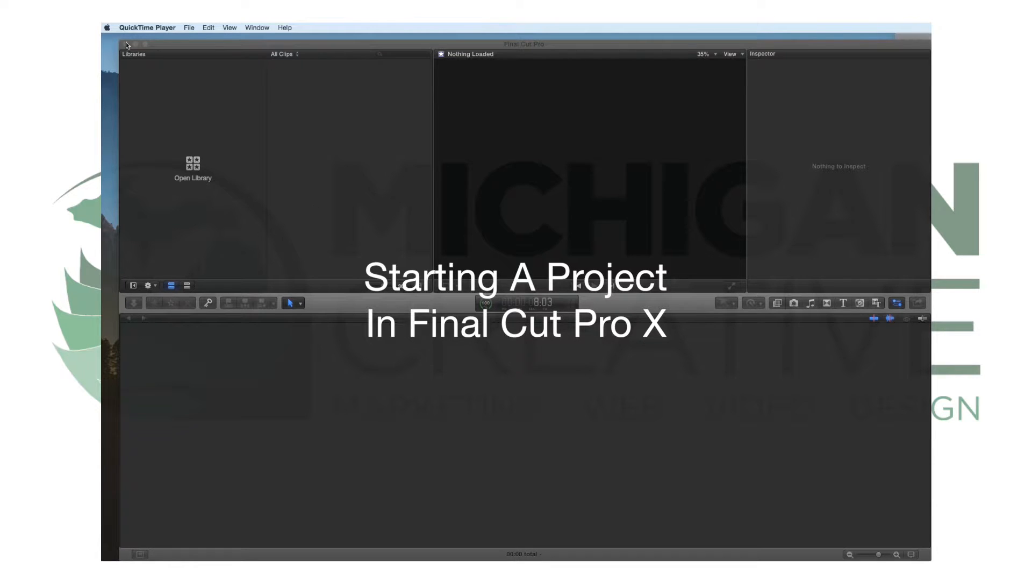
# - Check the installed Final Cut Pro version, then choose File > New > Library
pyautogui.click(108, 27)
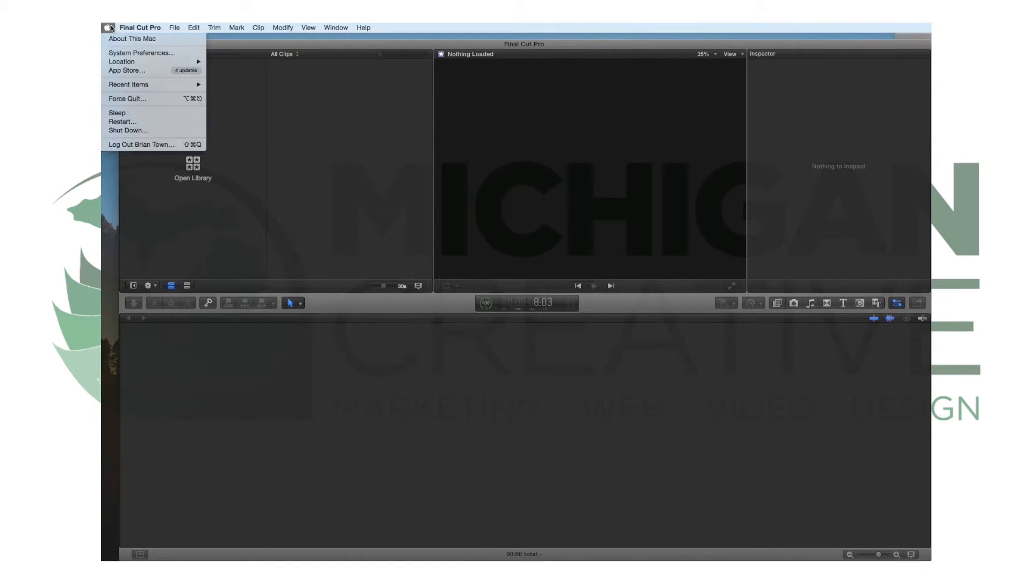
pyautogui.click(133, 38)
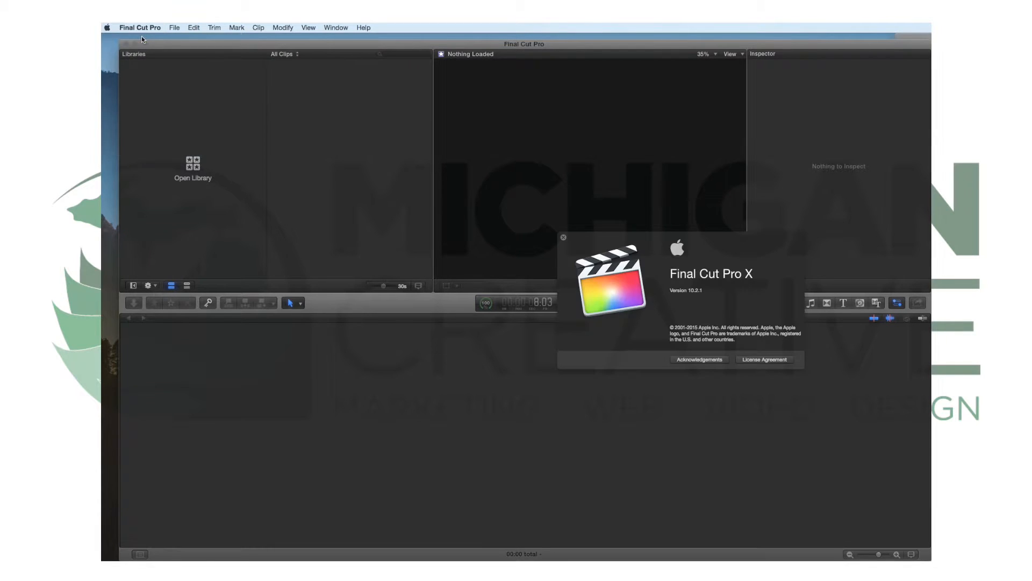
pyautogui.moveTo(849, 315)
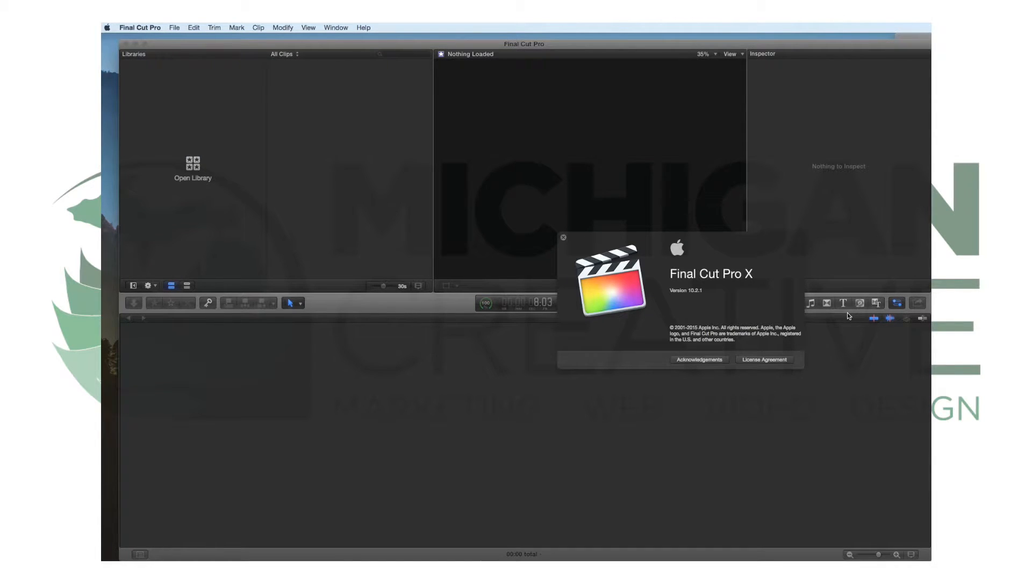
pyautogui.moveTo(800, 323)
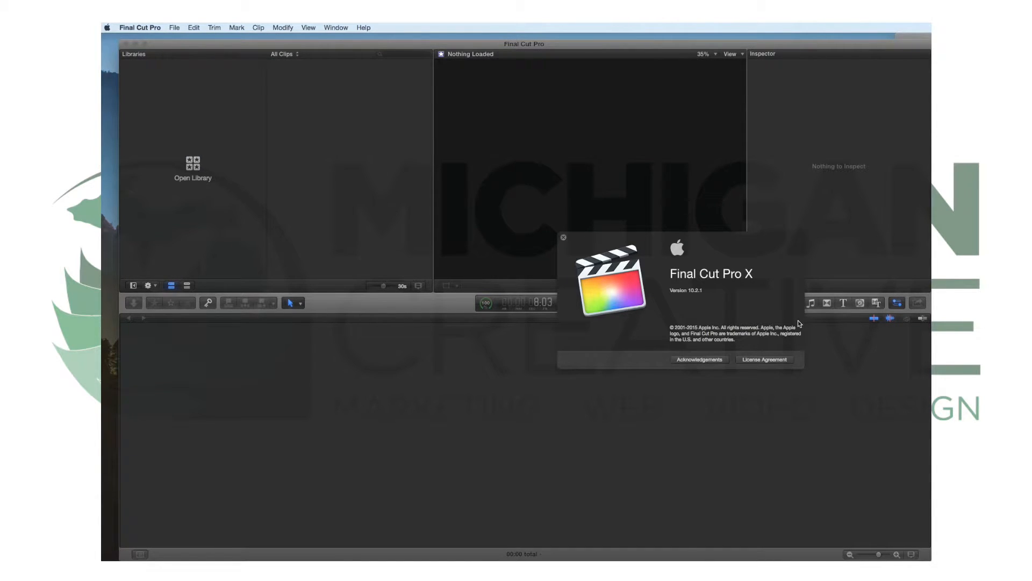
pyautogui.moveTo(646, 299)
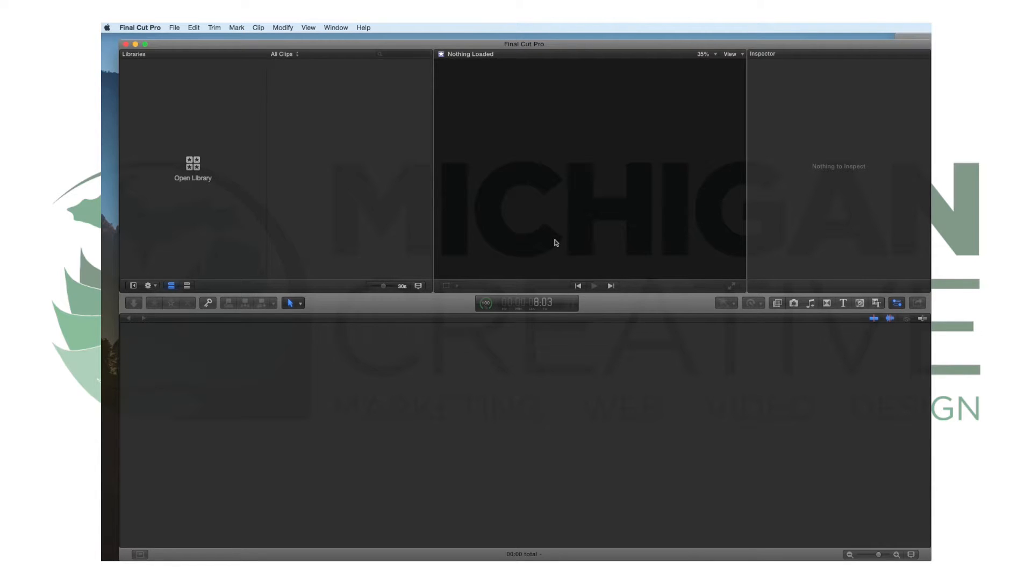
pyautogui.moveTo(287, 176)
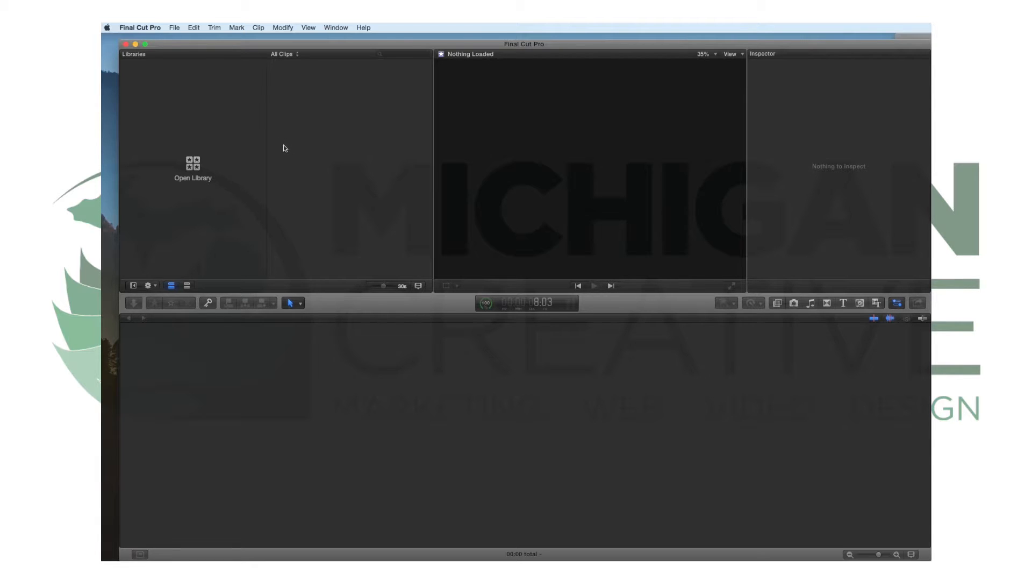
pyautogui.moveTo(280, 146)
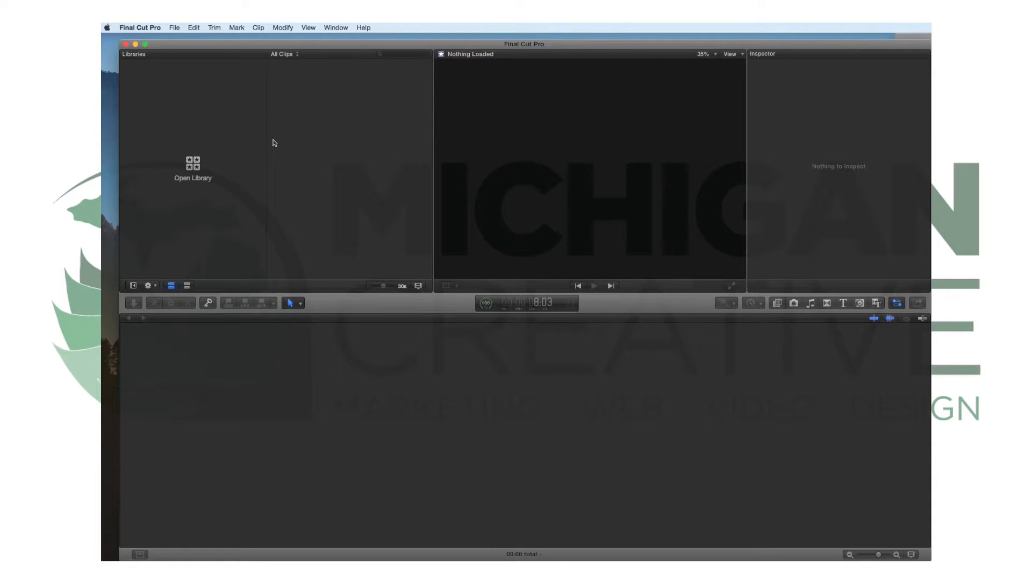
pyautogui.moveTo(323, 120)
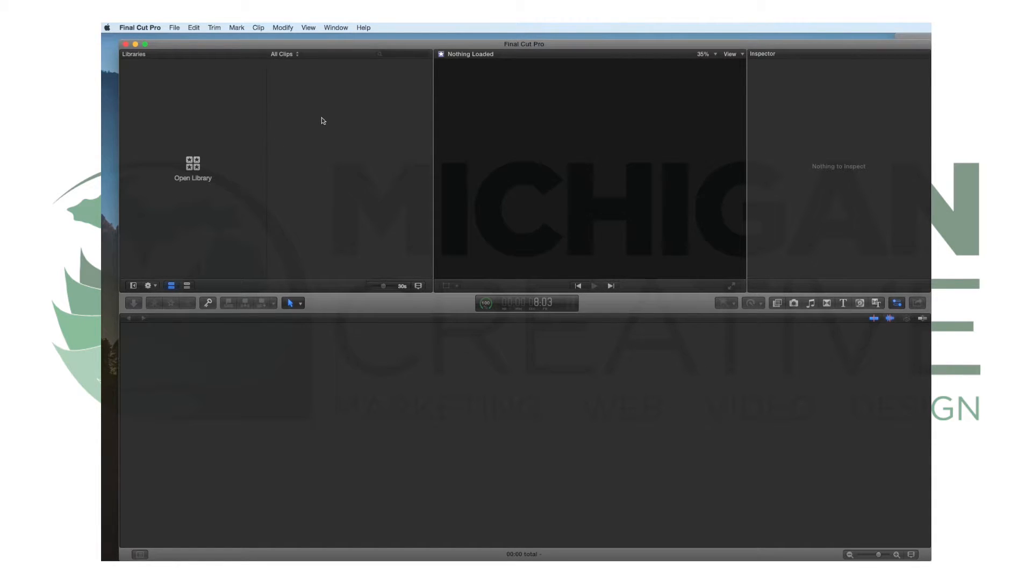
pyautogui.moveTo(323, 117)
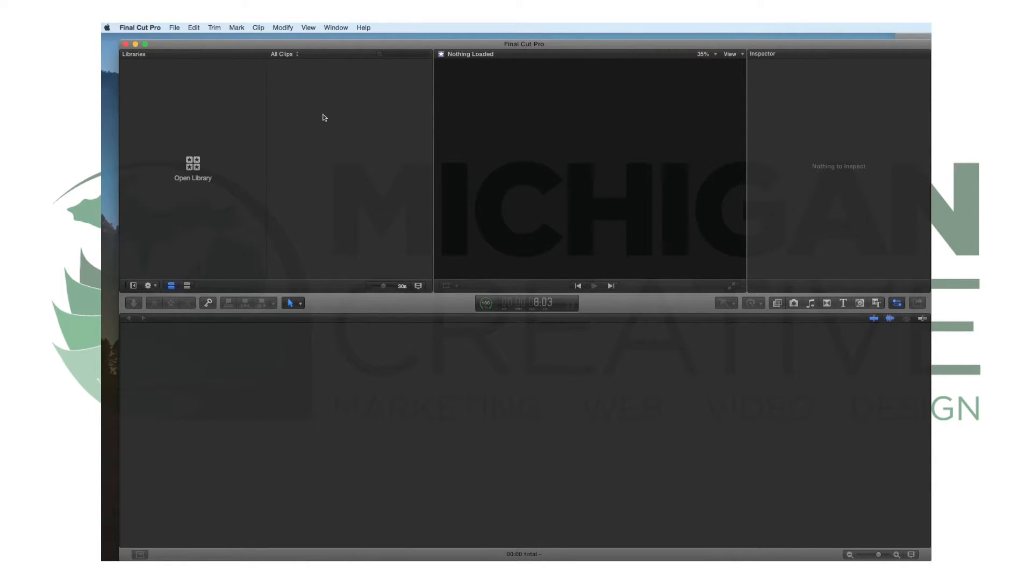
pyautogui.moveTo(329, 120)
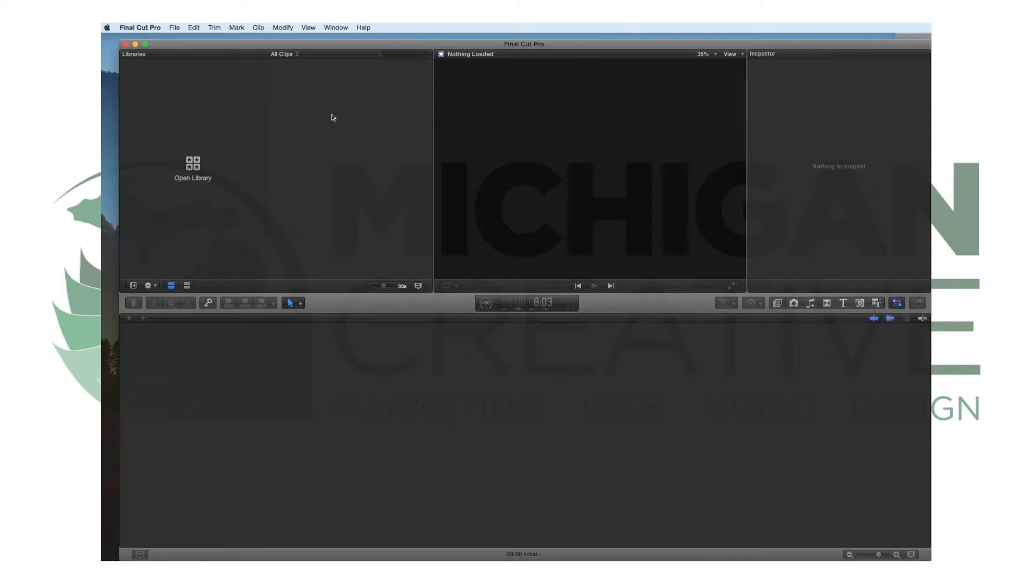
pyautogui.moveTo(343, 109)
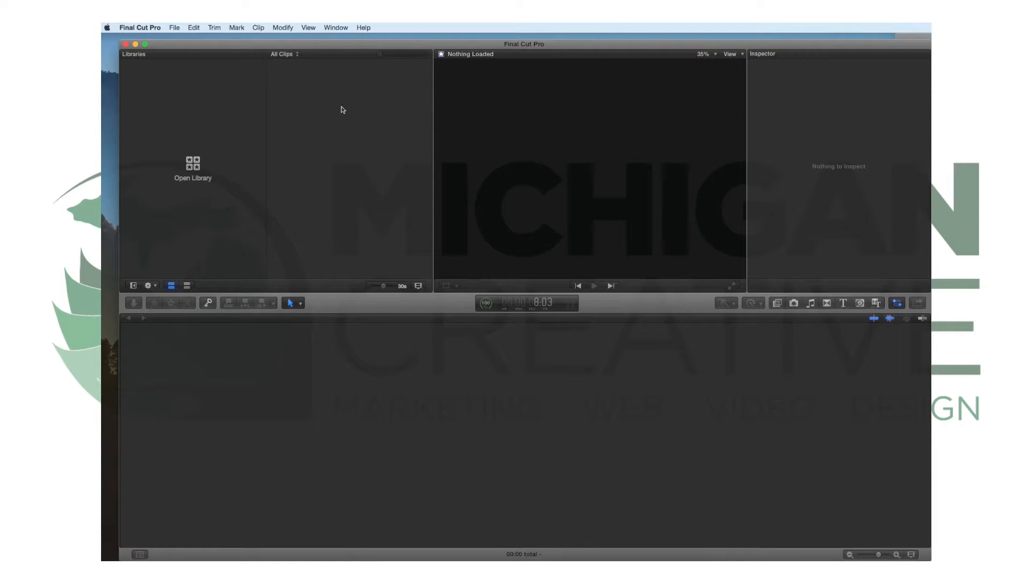
pyautogui.moveTo(314, 108)
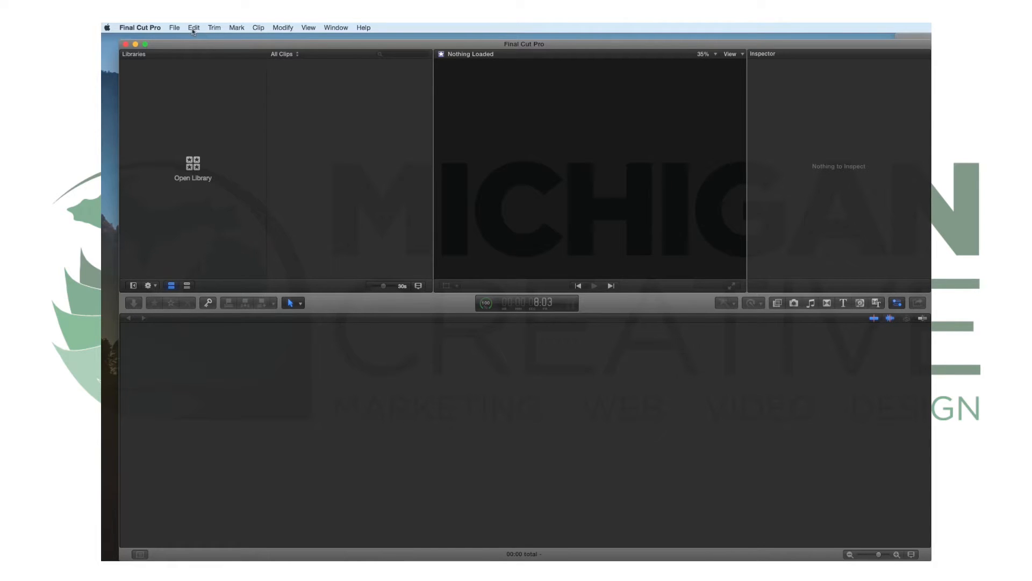
pyautogui.click(174, 27)
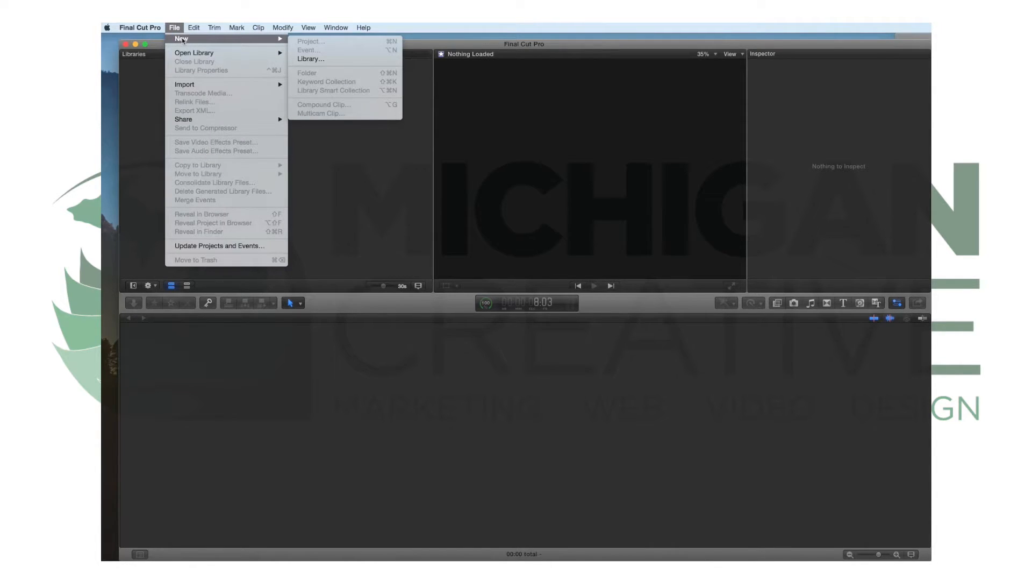
pyautogui.click(310, 59)
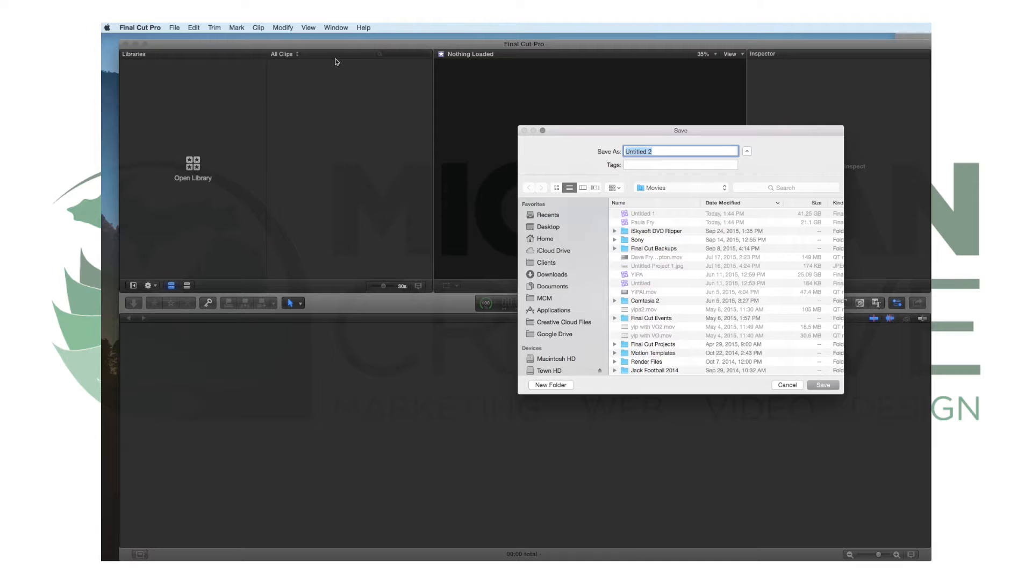
pyautogui.moveTo(613, 150)
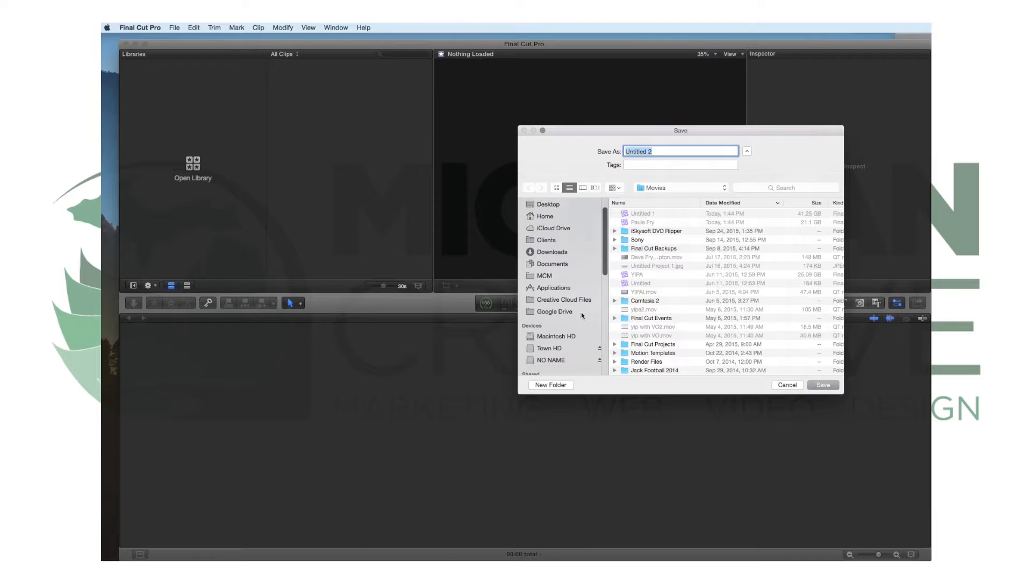
pyautogui.moveTo(545, 354)
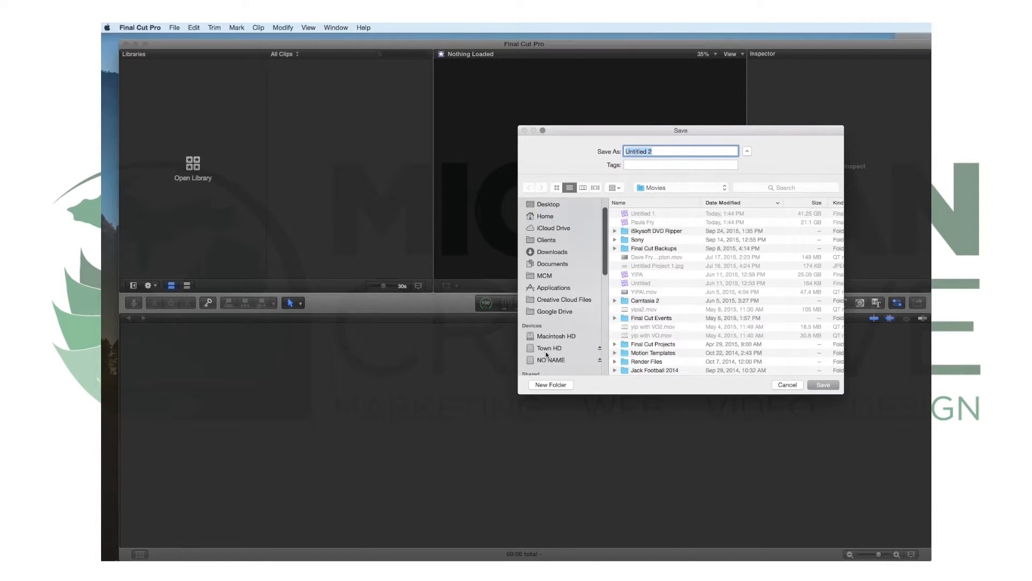
# - Browse to Town HD and make a new folder named 'Final Cut Pro Projects'
pyautogui.click(550, 348)
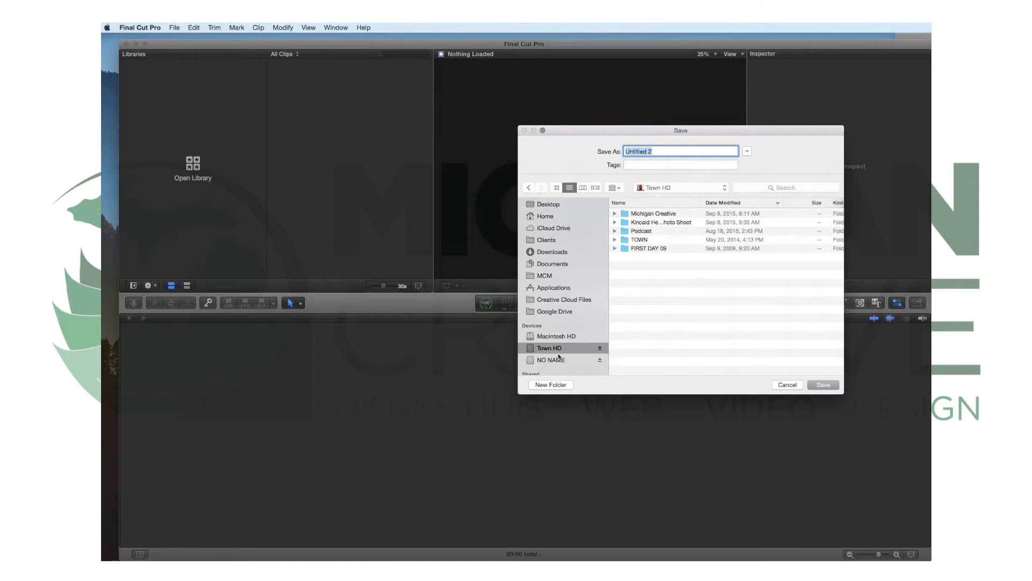
pyautogui.click(551, 384)
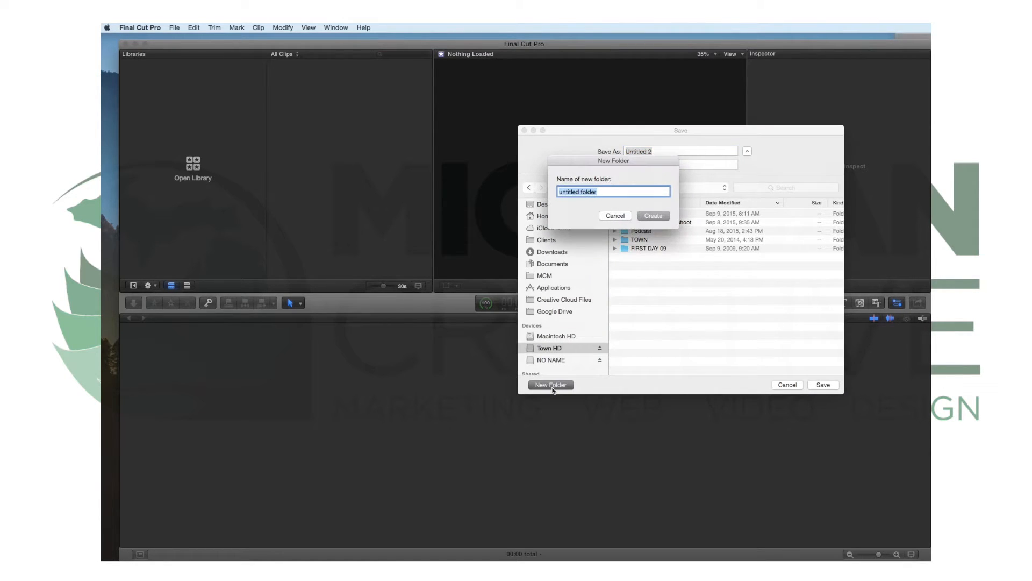
pyautogui.write('Final Cu')
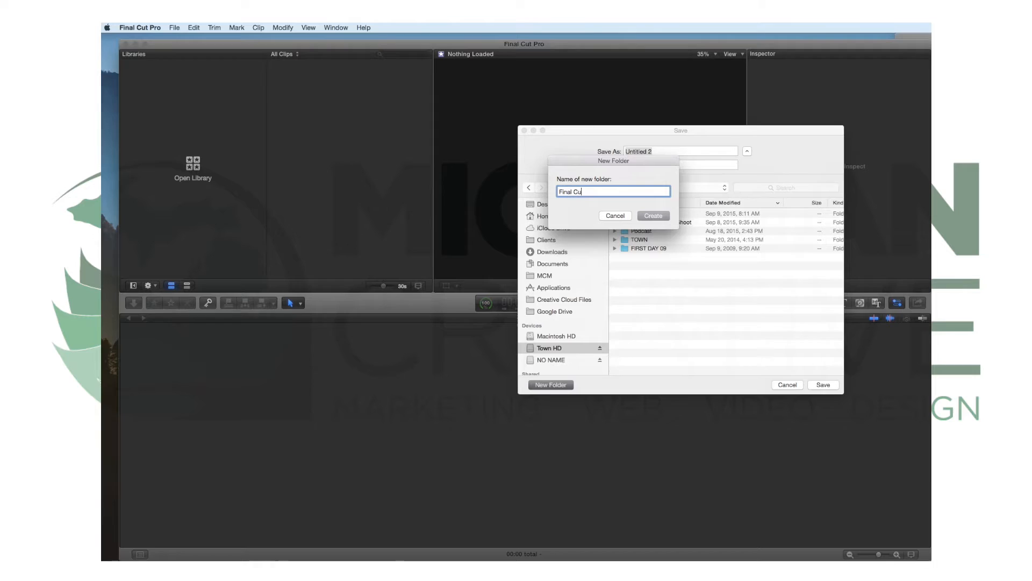
pyautogui.click(614, 215)
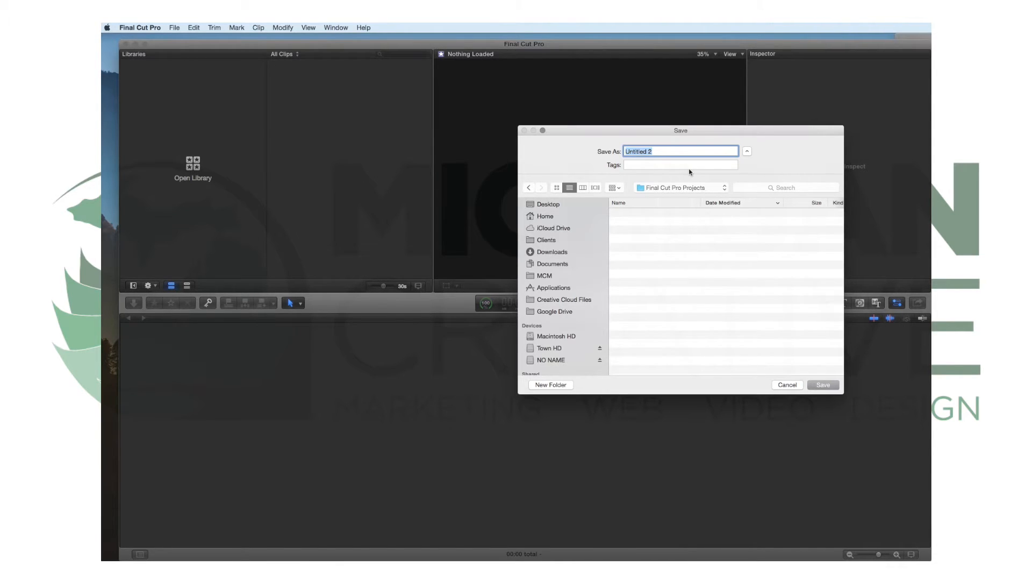
# - Name the library '50 Tel - FCP Training' and save it
pyautogui.write('50 Tel - FCP Trainin')
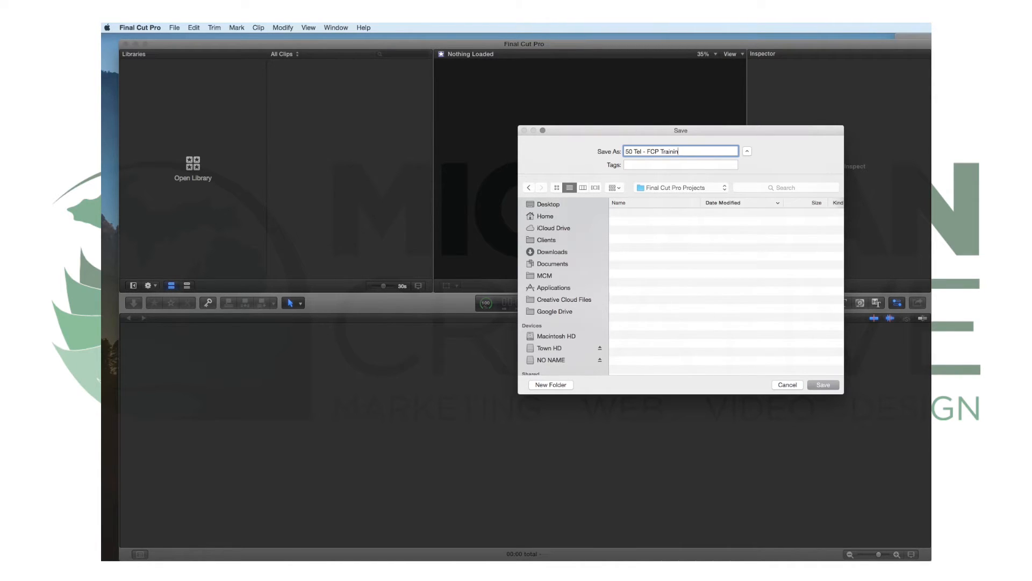
pyautogui.click(824, 384)
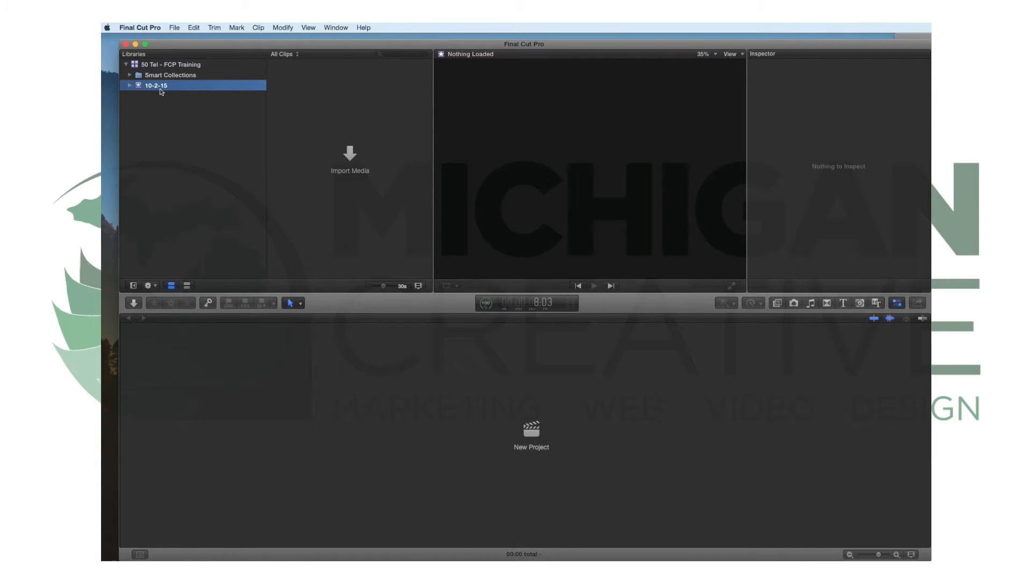
pyautogui.moveTo(156, 85)
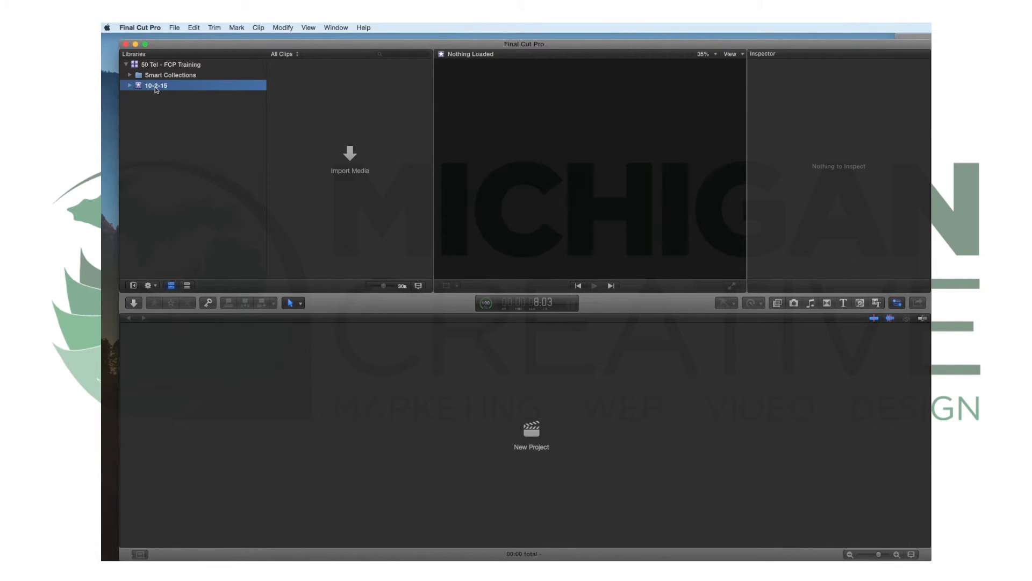
pyautogui.doubleClick(155, 86)
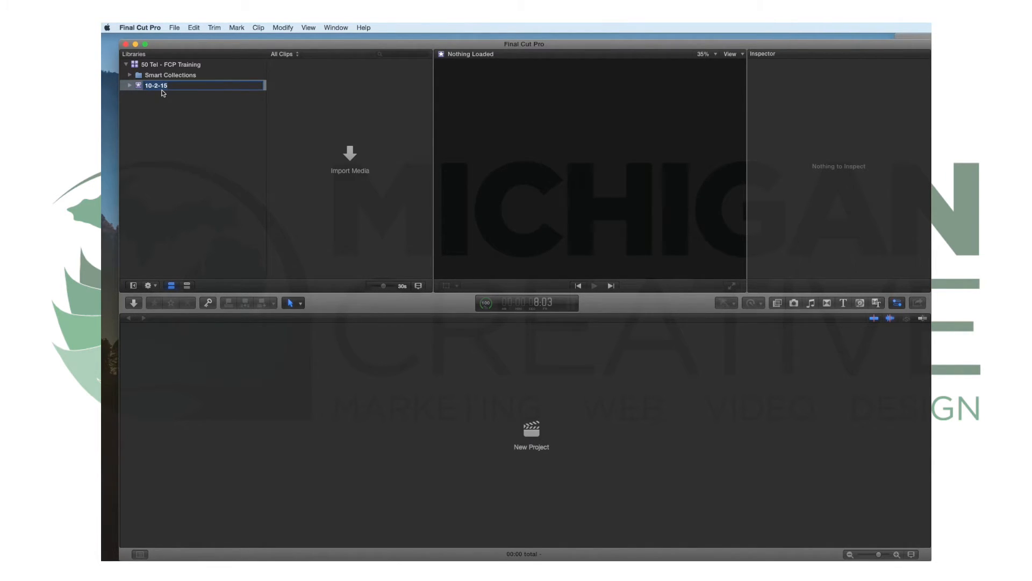
pyautogui.moveTo(157, 100)
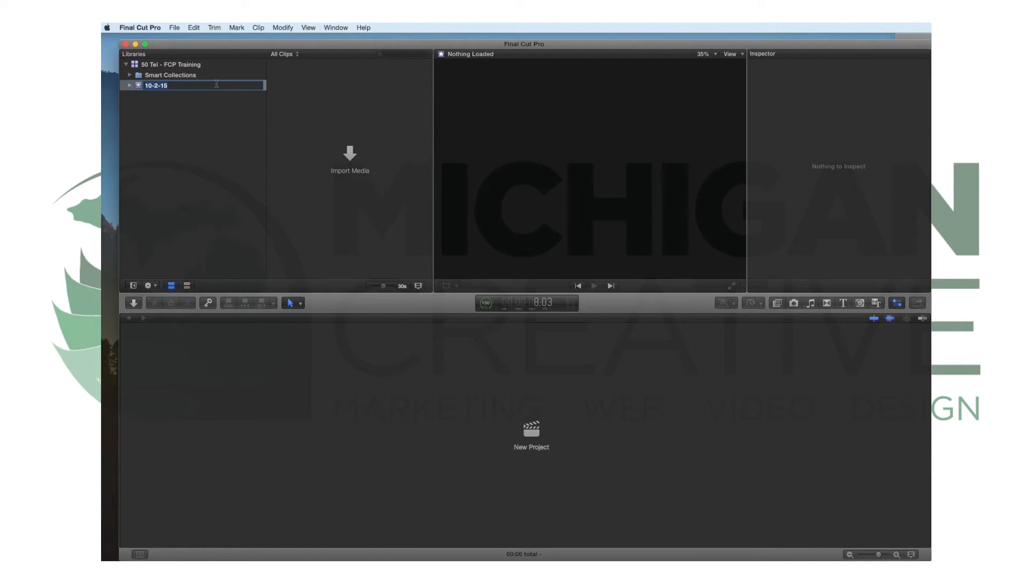
pyautogui.write('Interviews')
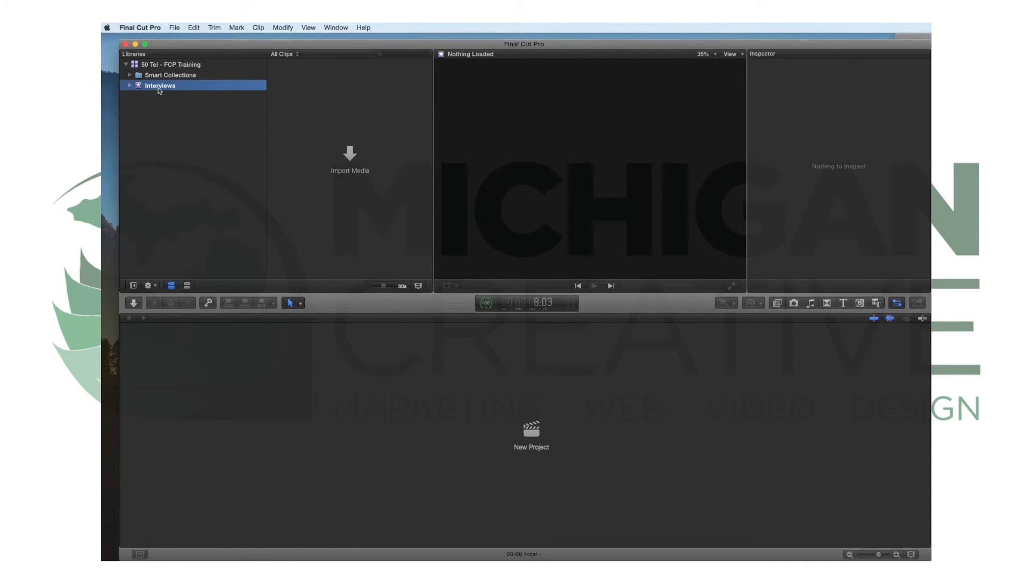
pyautogui.moveTo(159, 86)
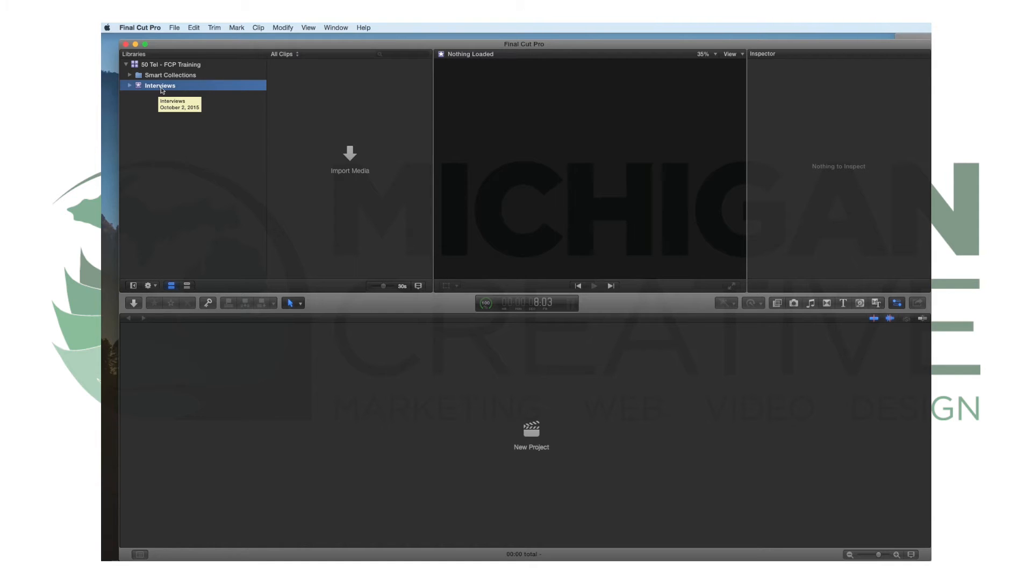
pyautogui.moveTo(422, 340)
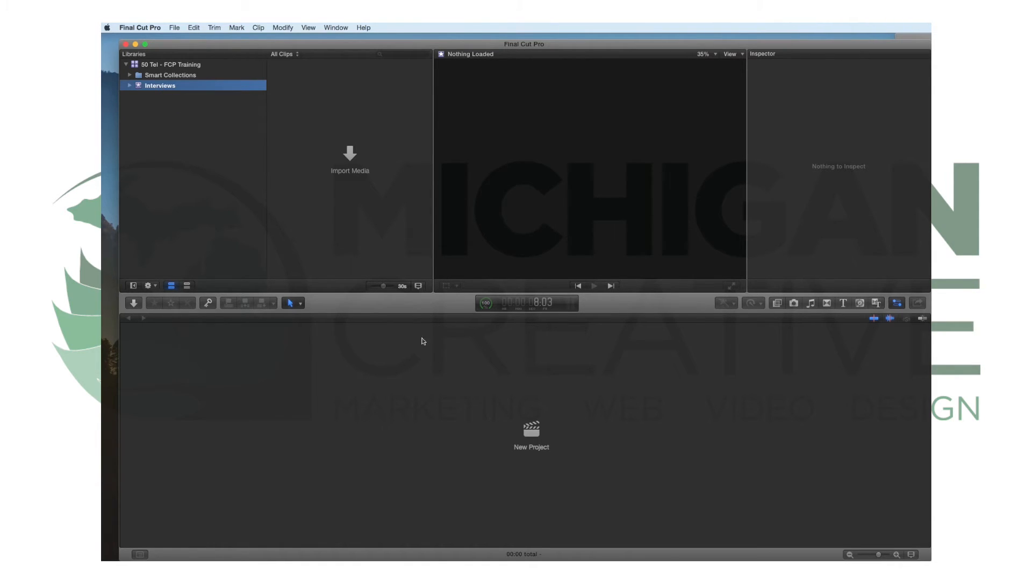
pyautogui.moveTo(587, 447)
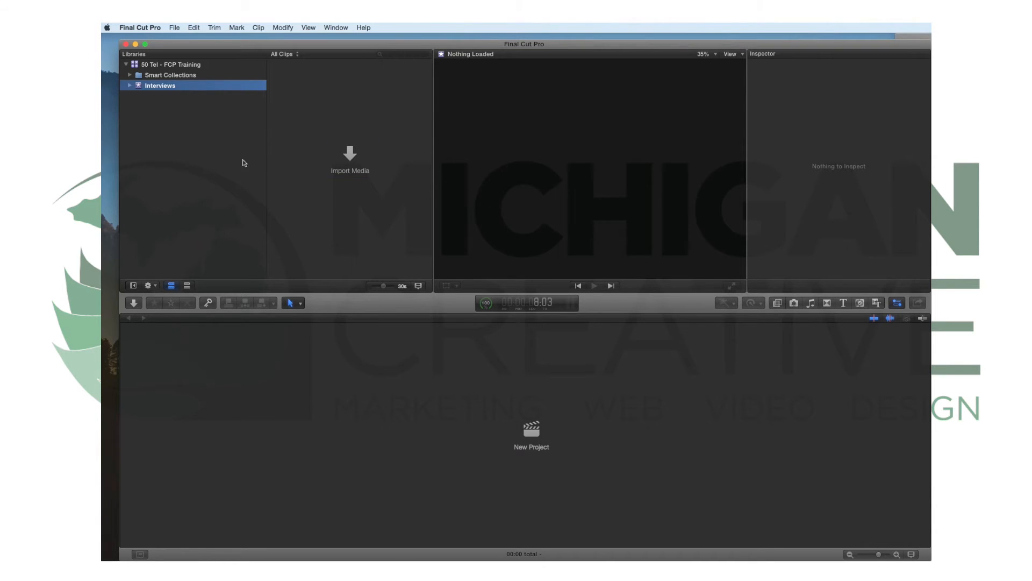
pyautogui.moveTo(226, 131)
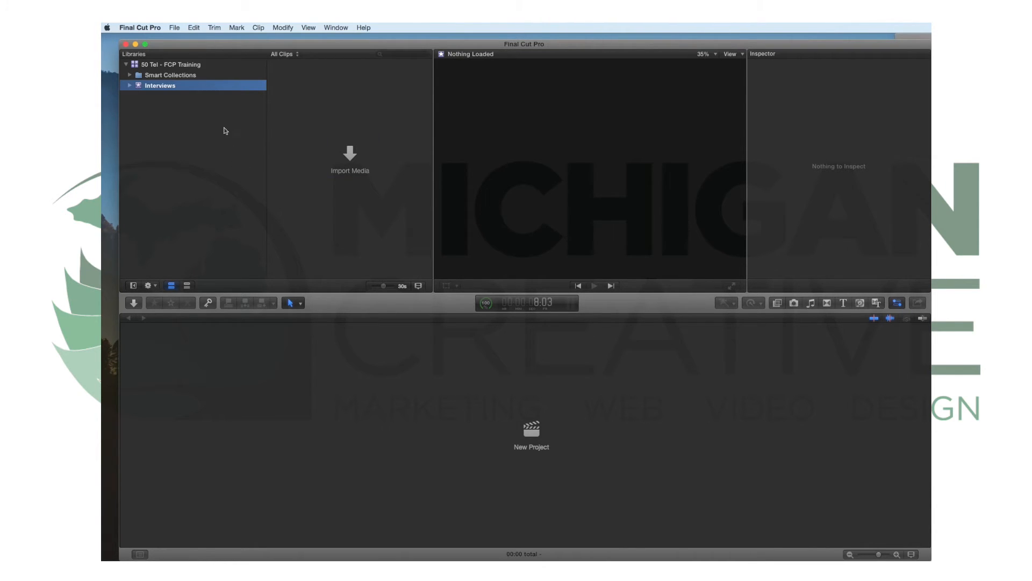
pyautogui.moveTo(228, 130)
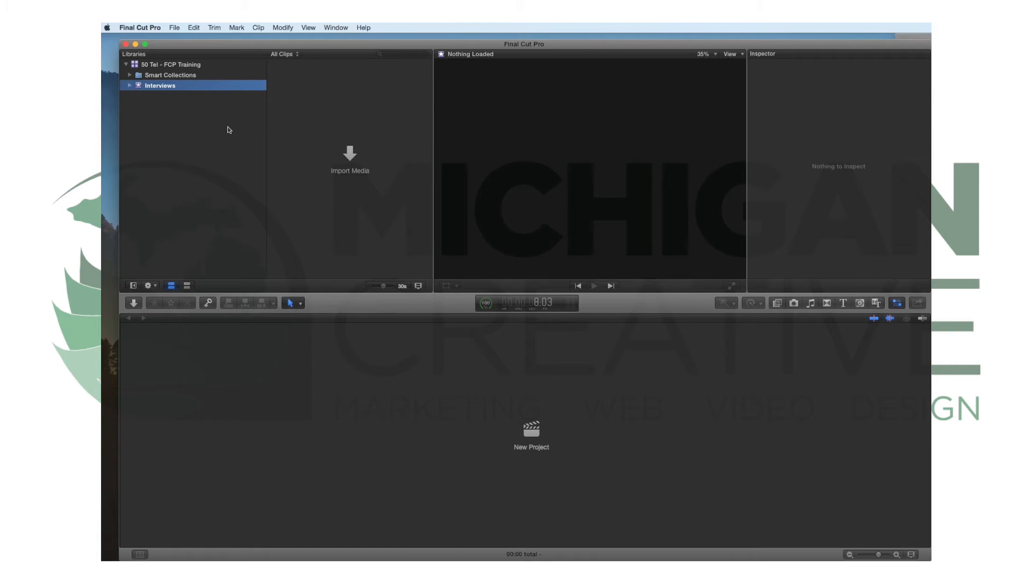
# - From the Interviews event's context menu, create a project named '50 Tel Timeline' in Interviews
pyautogui.rightClick(229, 130)
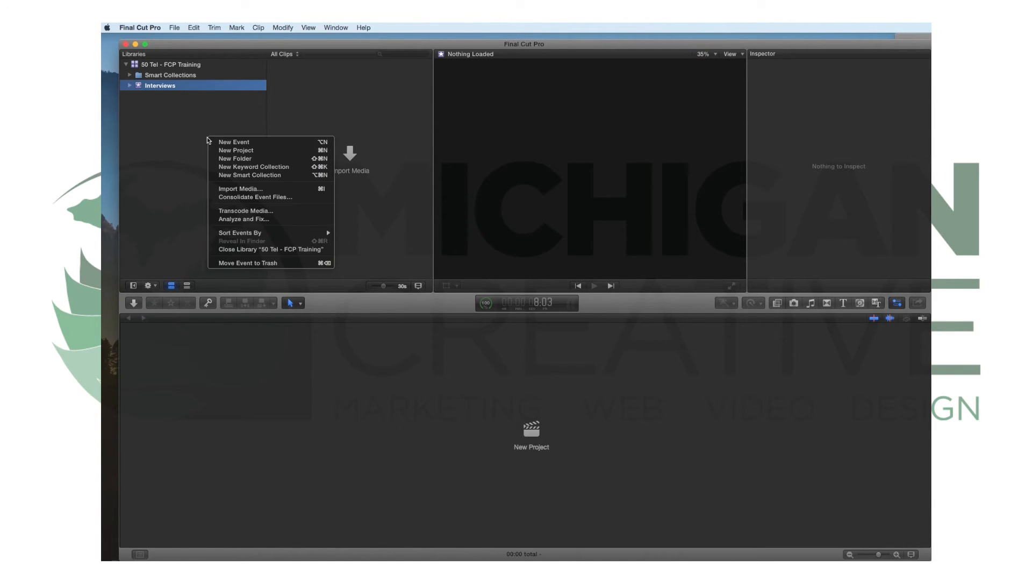
pyautogui.moveTo(234, 158)
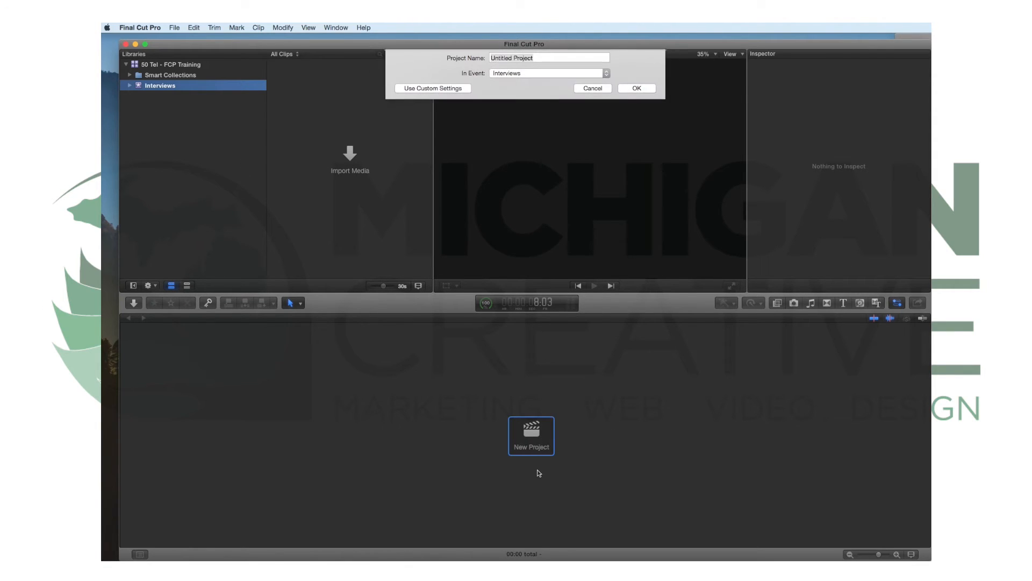
pyautogui.click(548, 58)
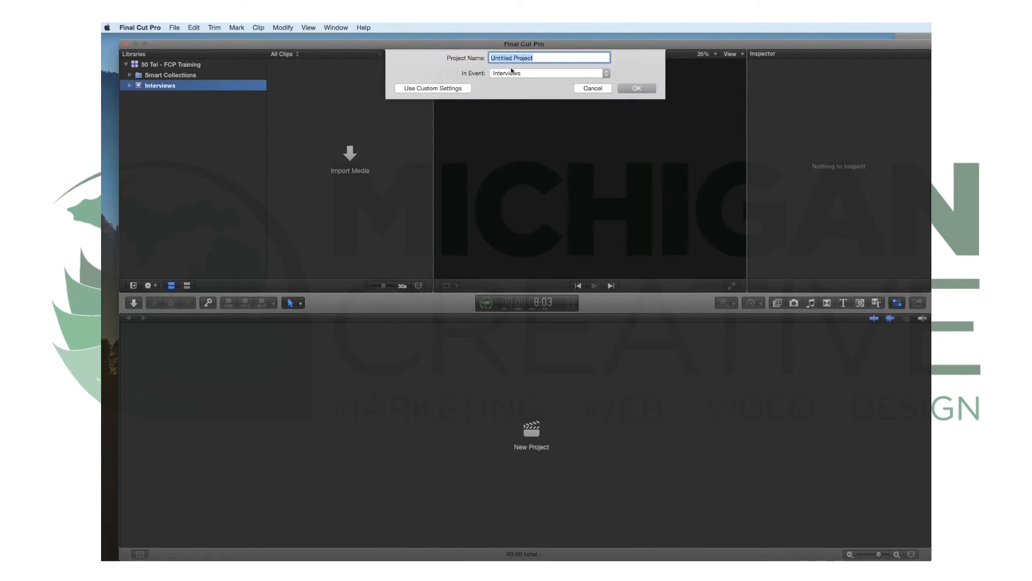
pyautogui.moveTo(464, 61)
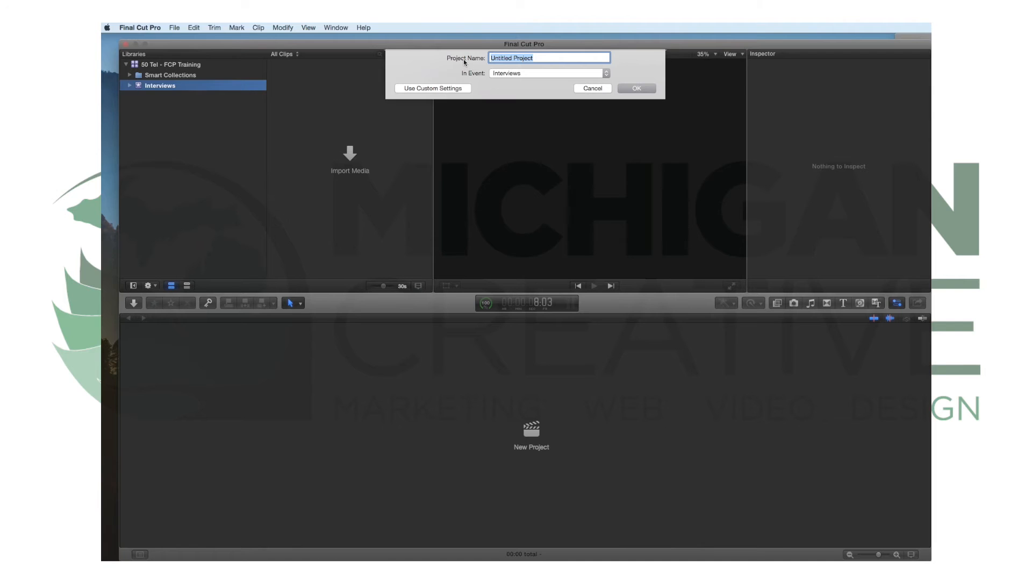
pyautogui.moveTo(470, 78)
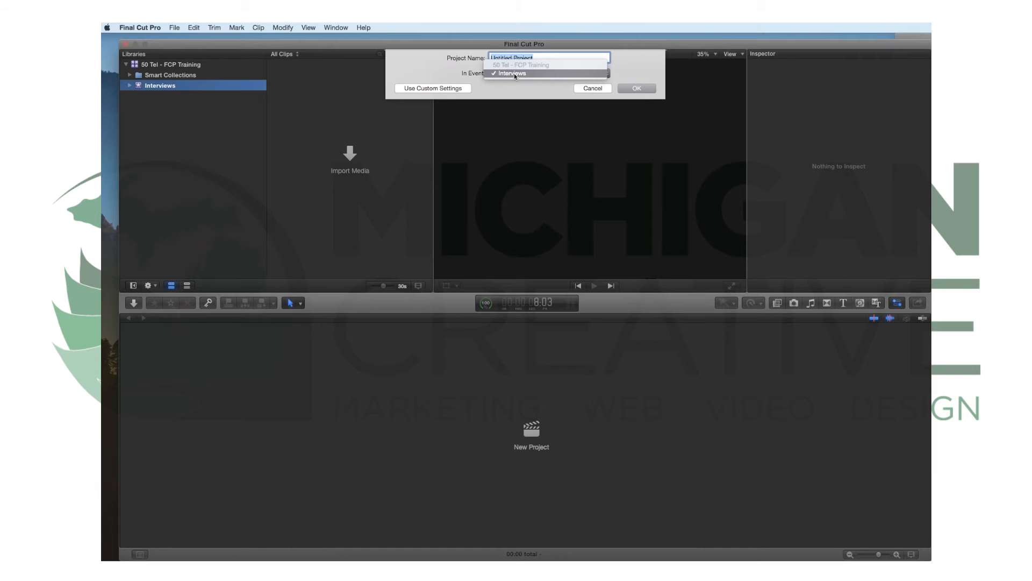
pyautogui.click(511, 73)
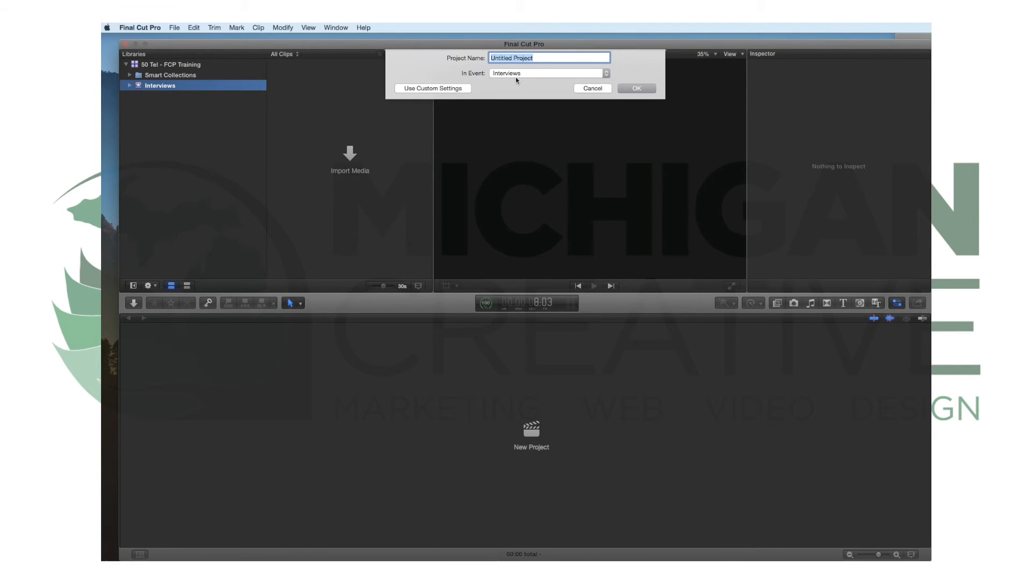
pyautogui.write('5')
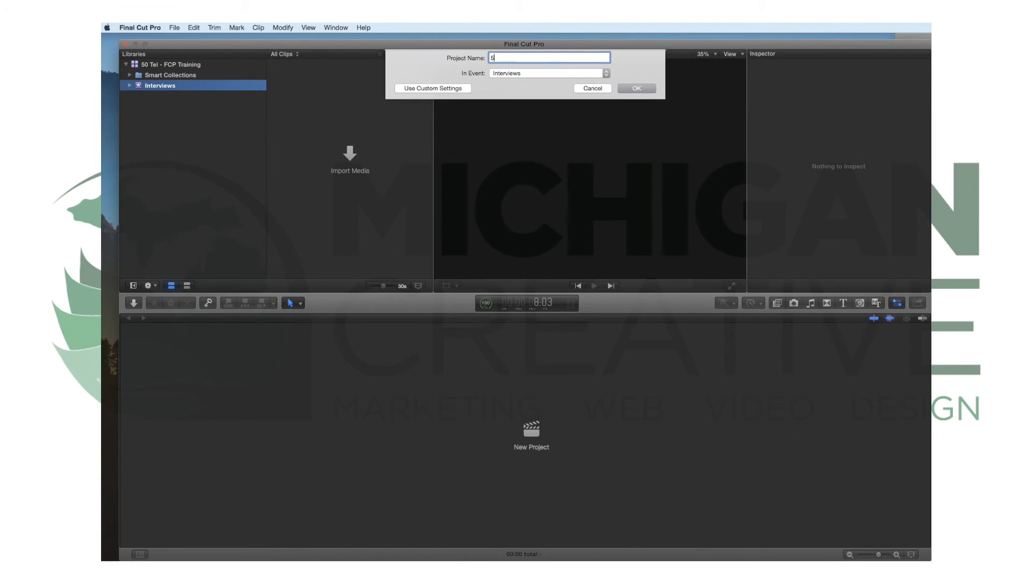
pyautogui.write('0 Tel Tim')
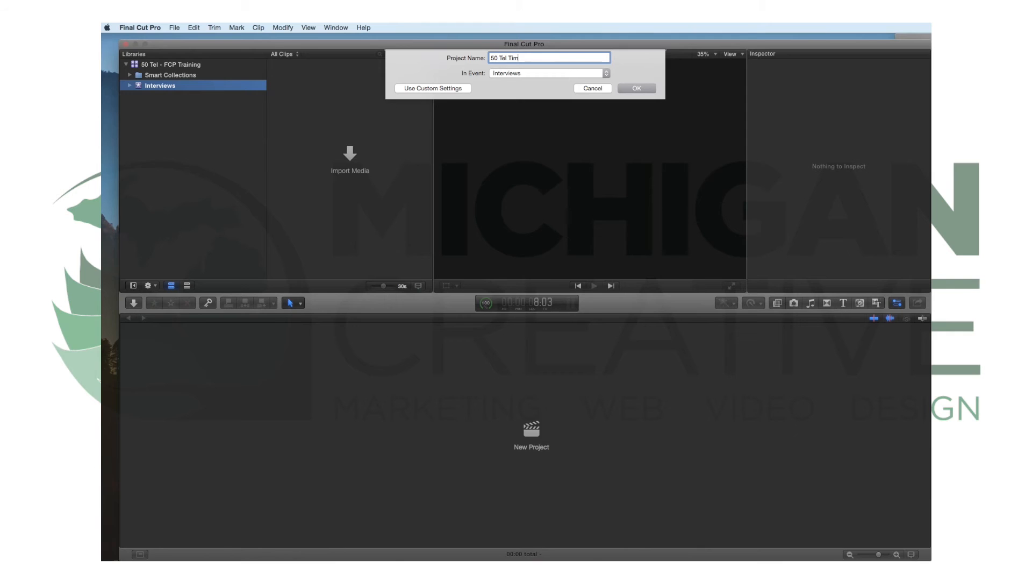
pyautogui.write('eline')
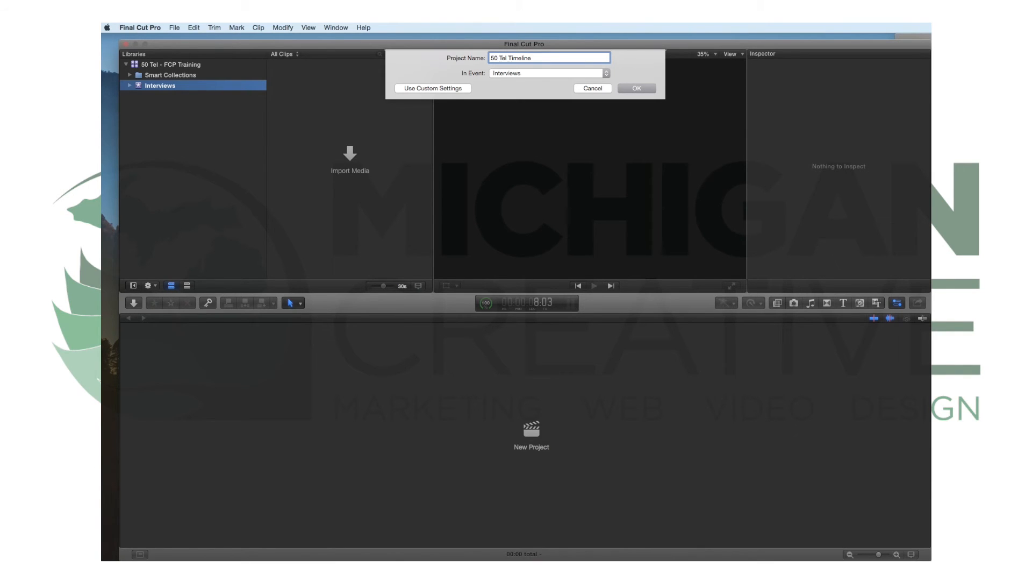
pyautogui.click(635, 89)
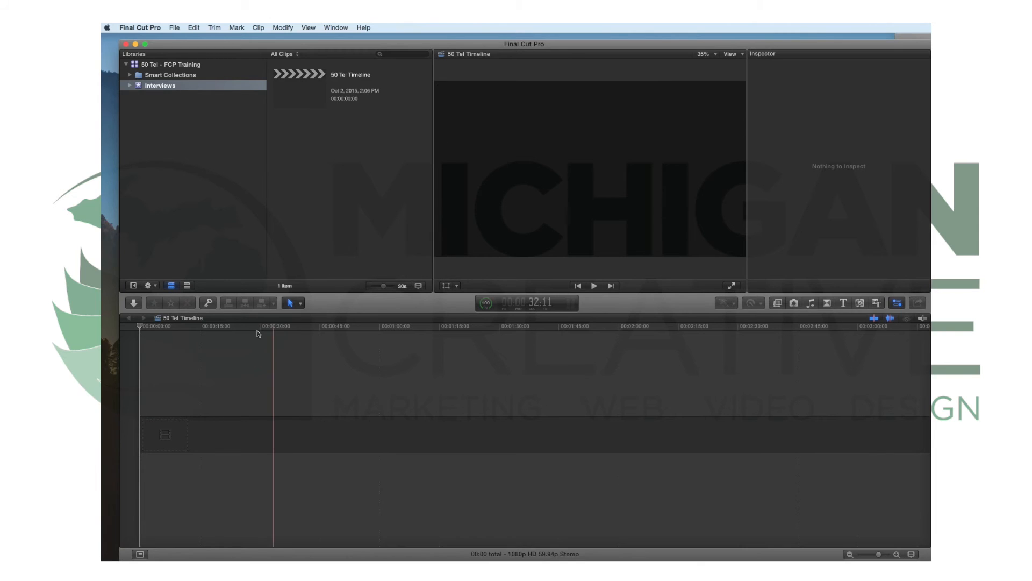
pyautogui.click(193, 332)
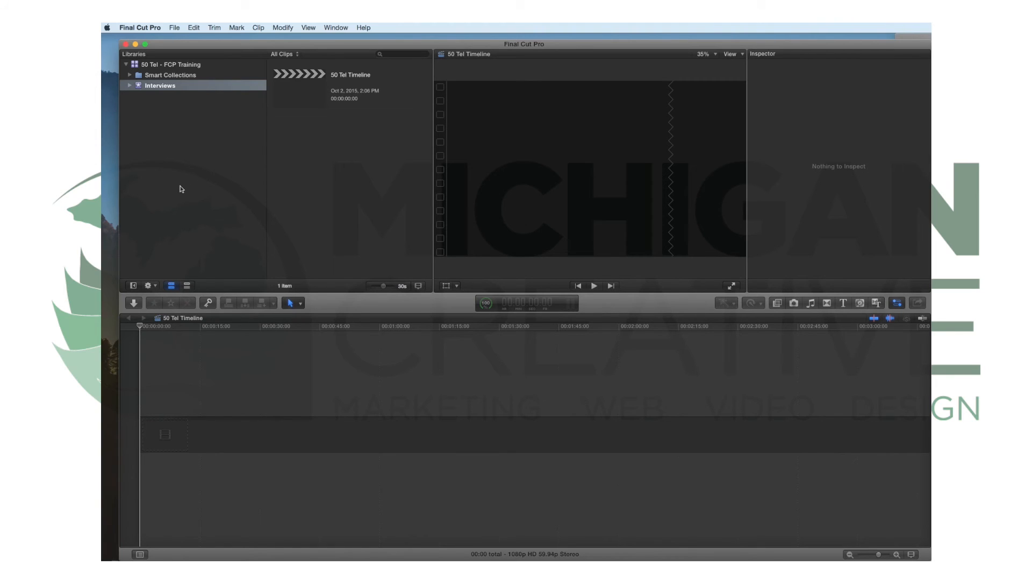
pyautogui.moveTo(188, 172)
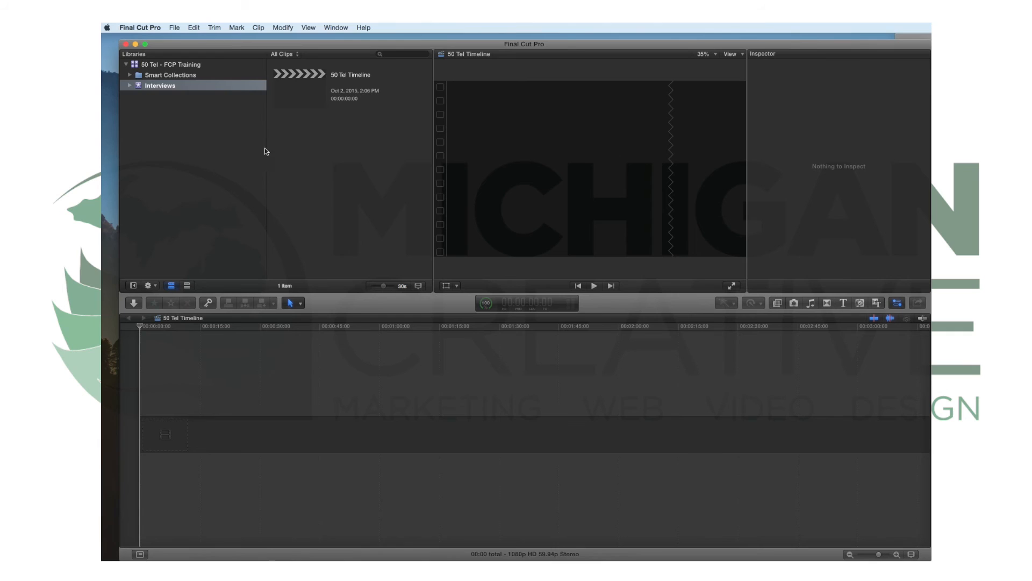
pyautogui.moveTo(126, 69)
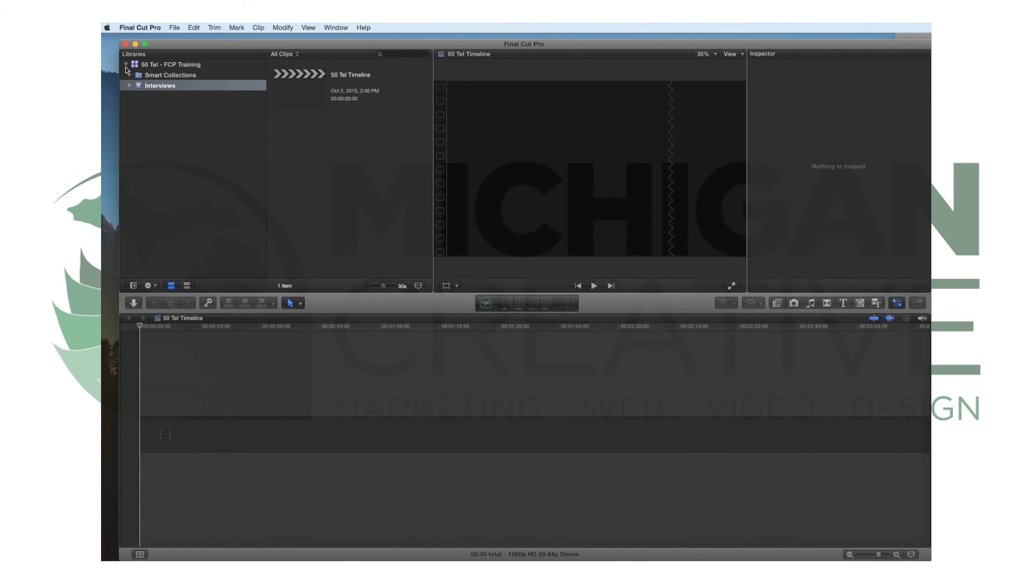
# - Collapse and expand the library twice, selecting the Interviews event in between
pyautogui.click(126, 64)
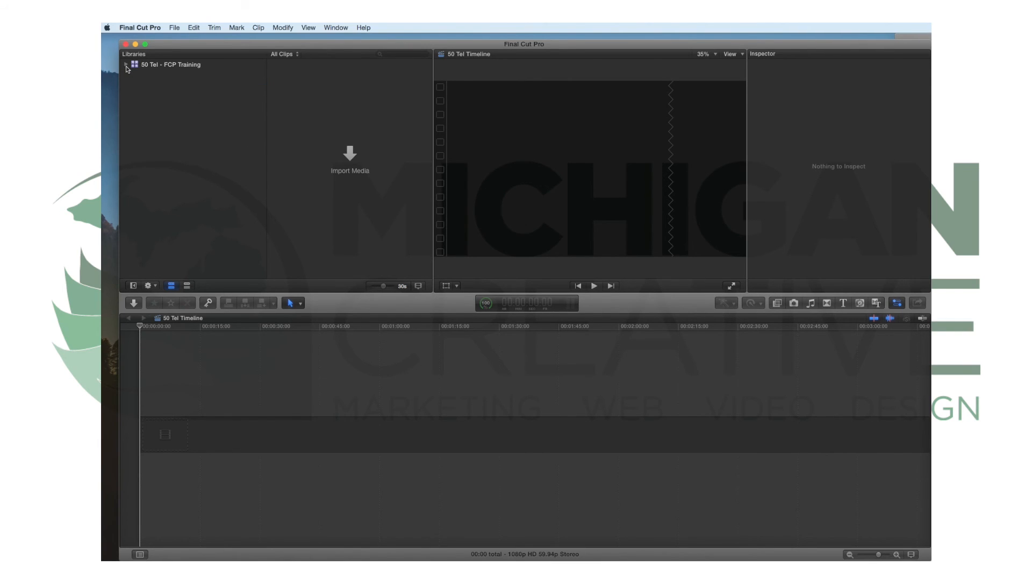
pyautogui.click(126, 64)
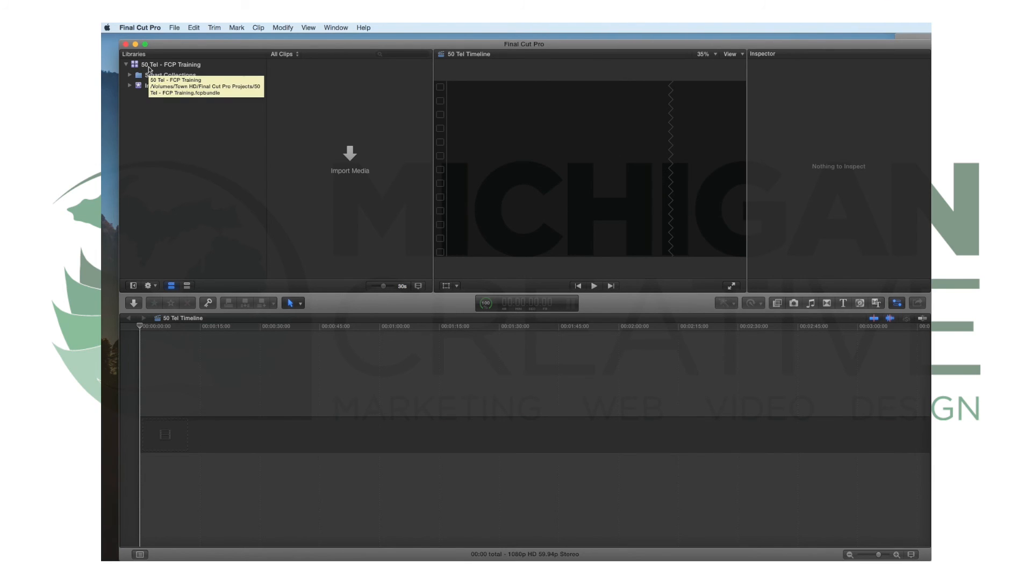
pyautogui.click(160, 86)
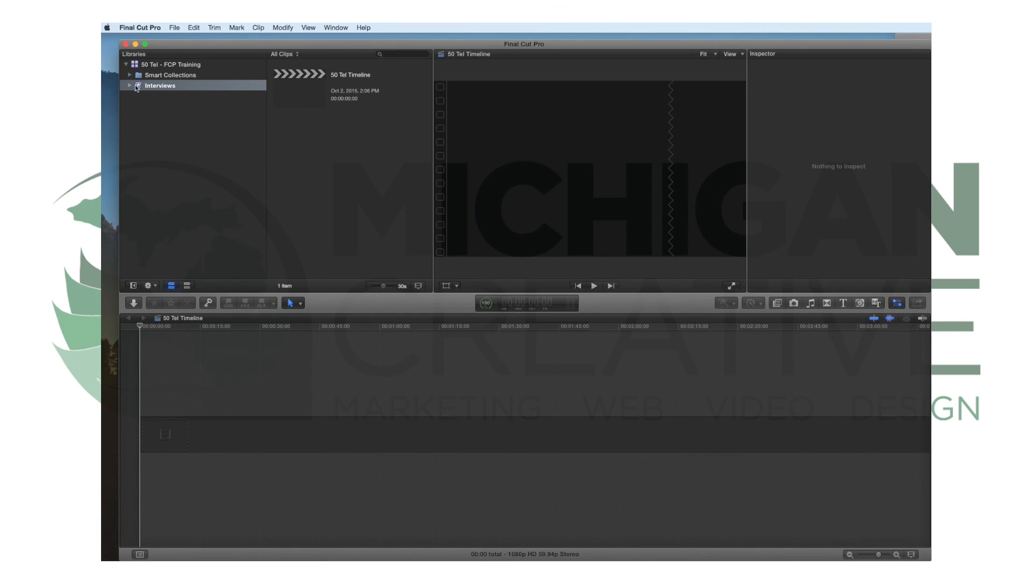
pyautogui.click(129, 65)
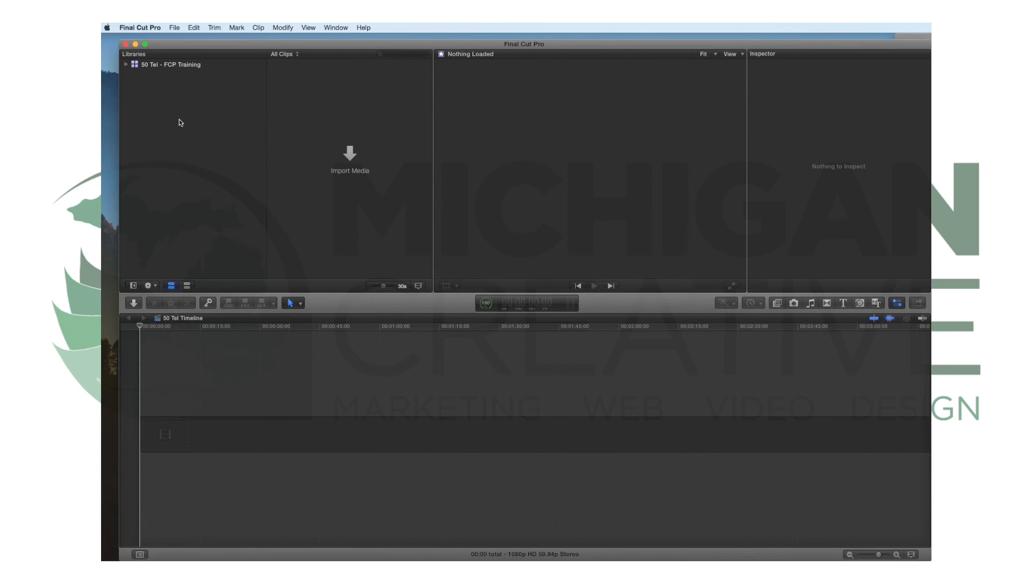
pyautogui.click(126, 65)
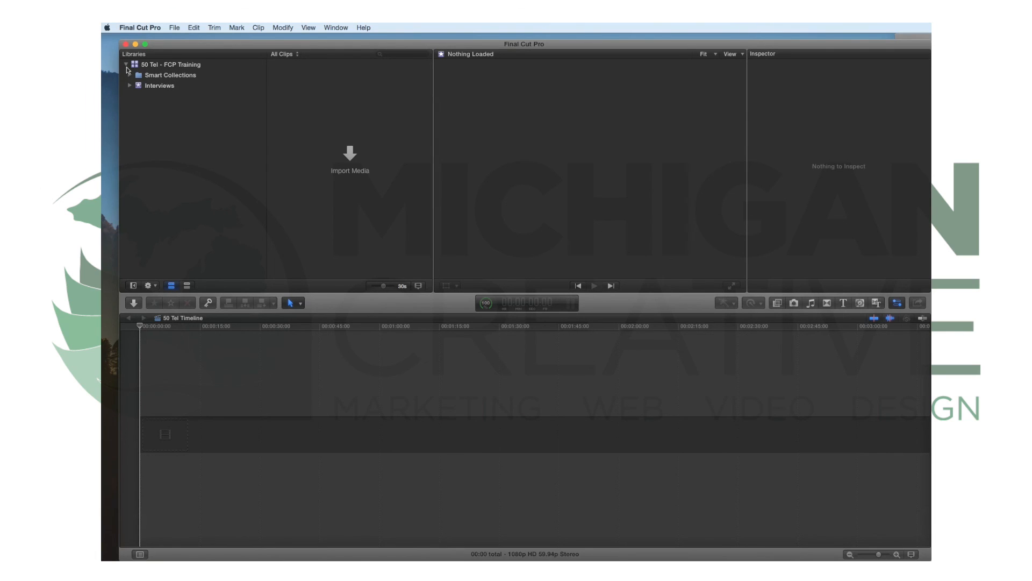
pyautogui.moveTo(138, 71)
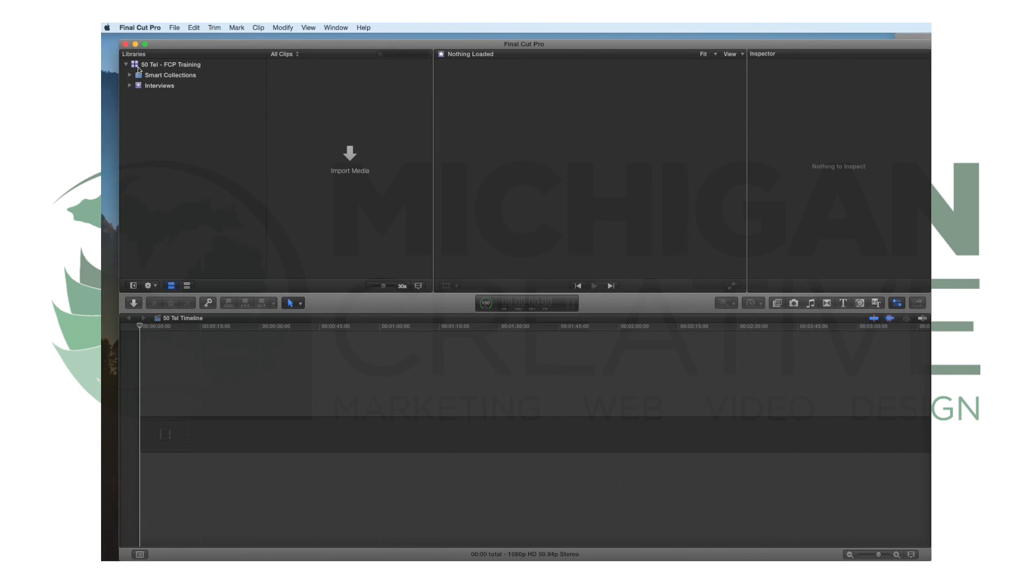